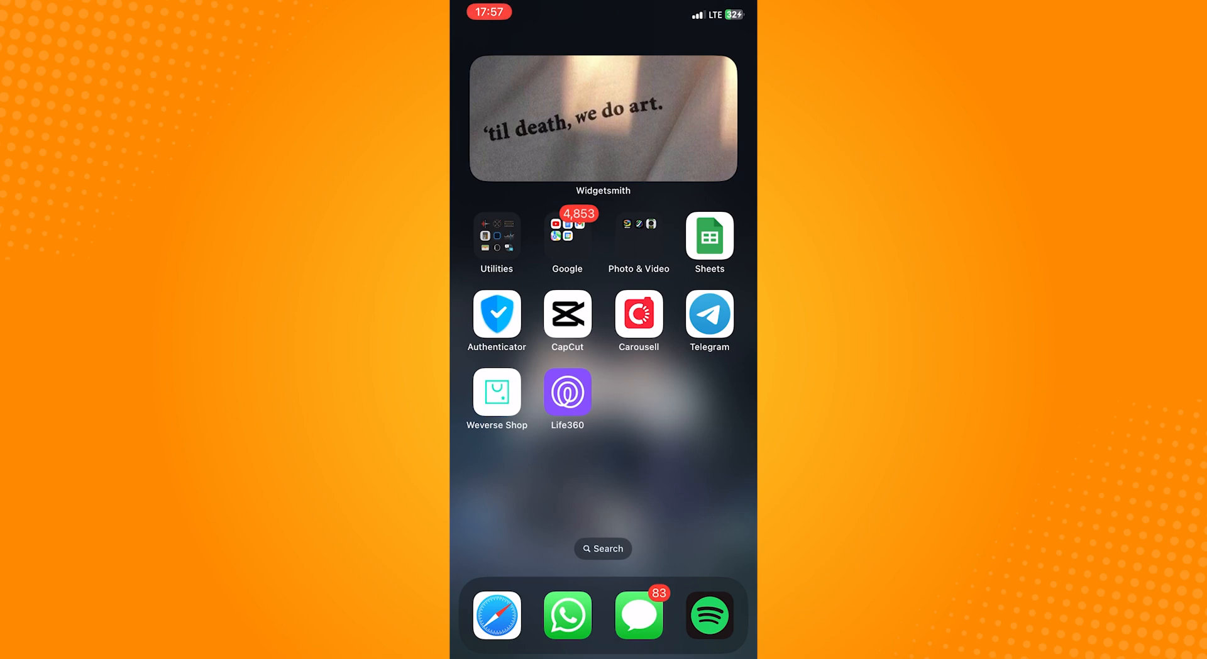
Step: Launch Telegram from the Home Screen to reach its chat list
click(708, 315)
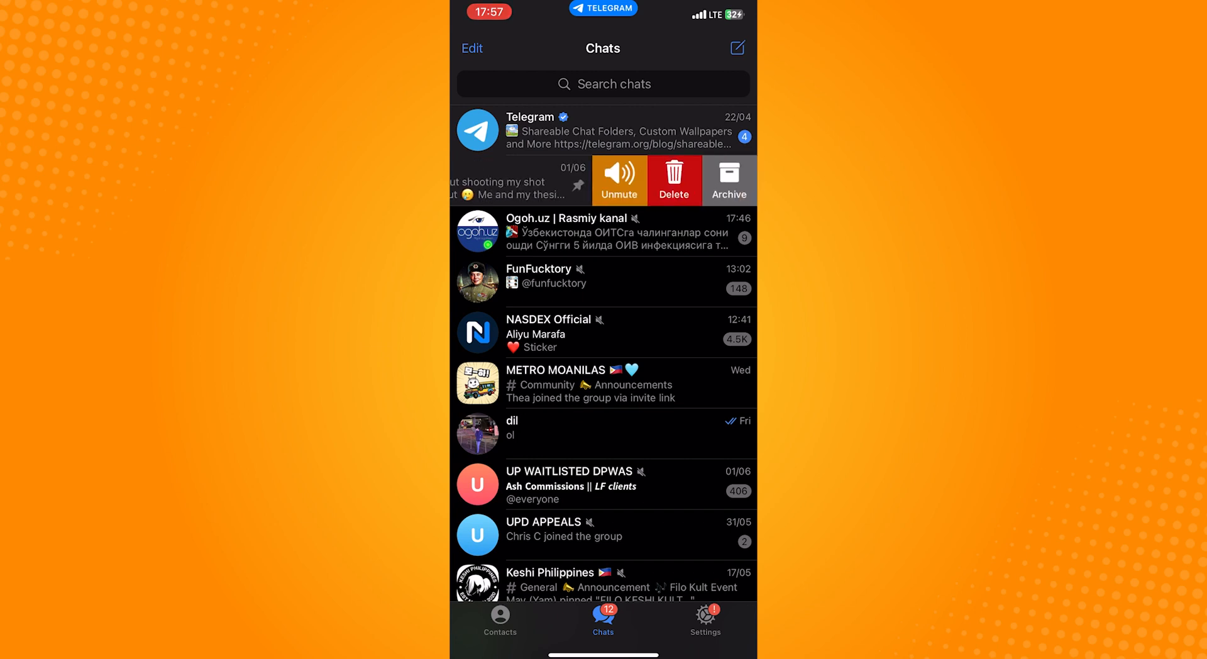
Step: Archive TXT CHANNEL, creating an Archived Chats entry at the top of the list
click(725, 180)
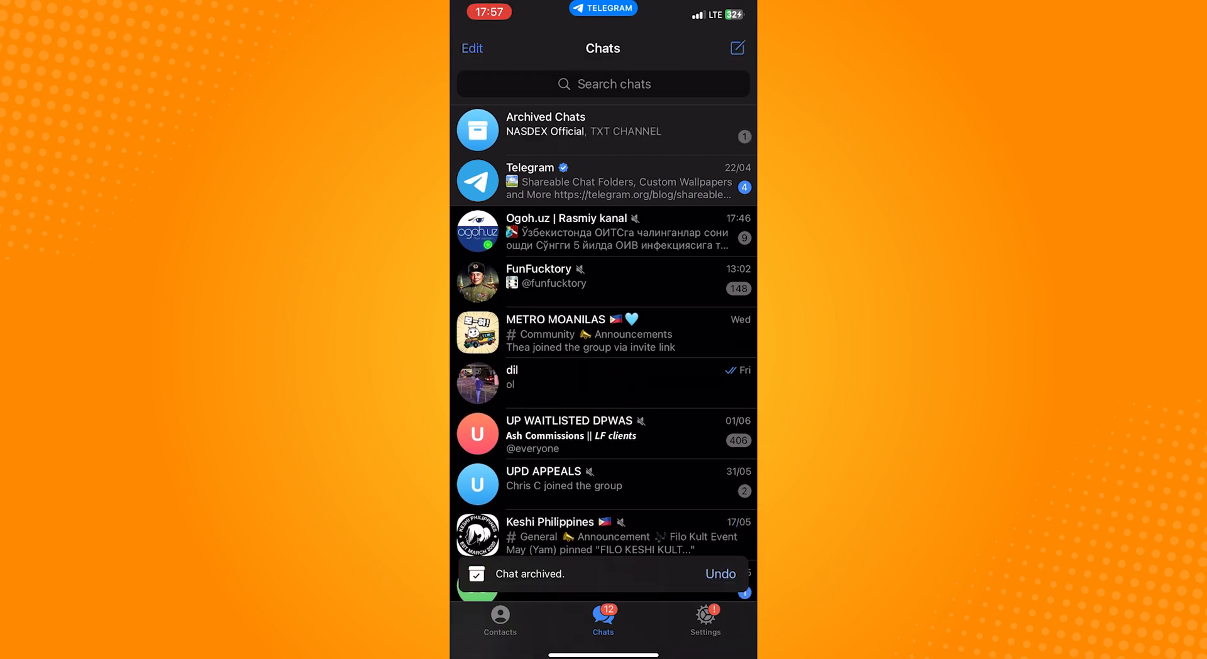
Step: Unarchive TXT CHANNEL back into the main list, leaving NASDEX Official archived
scroll(up, 3)
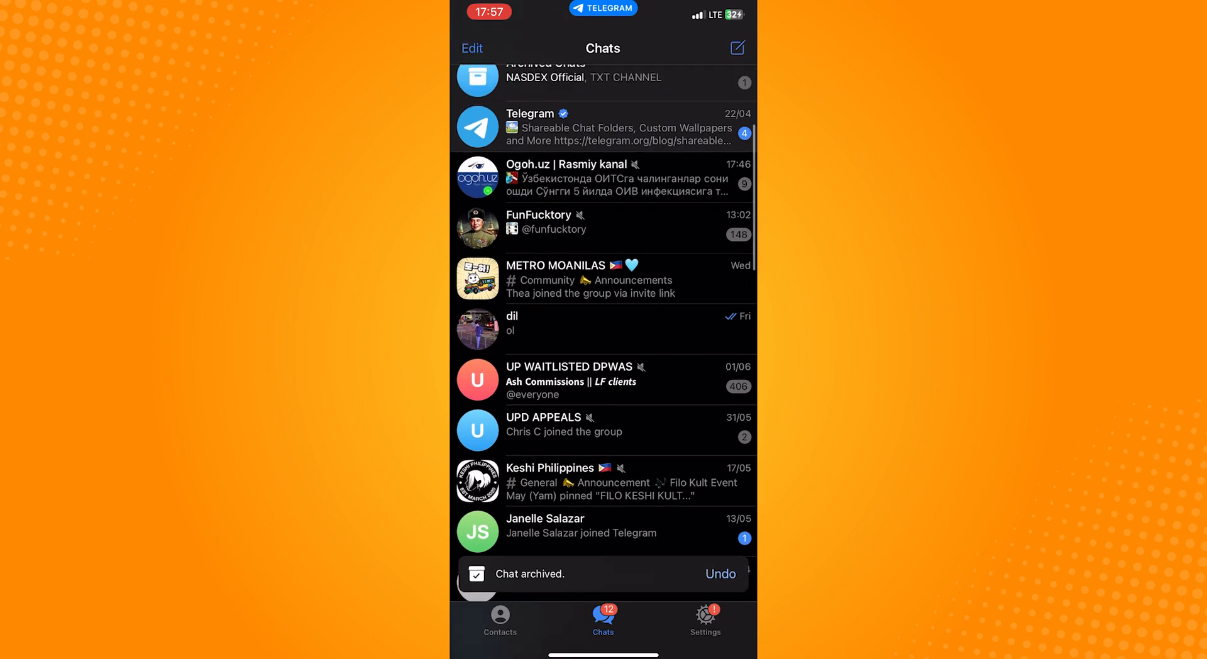
scroll(down, 3)
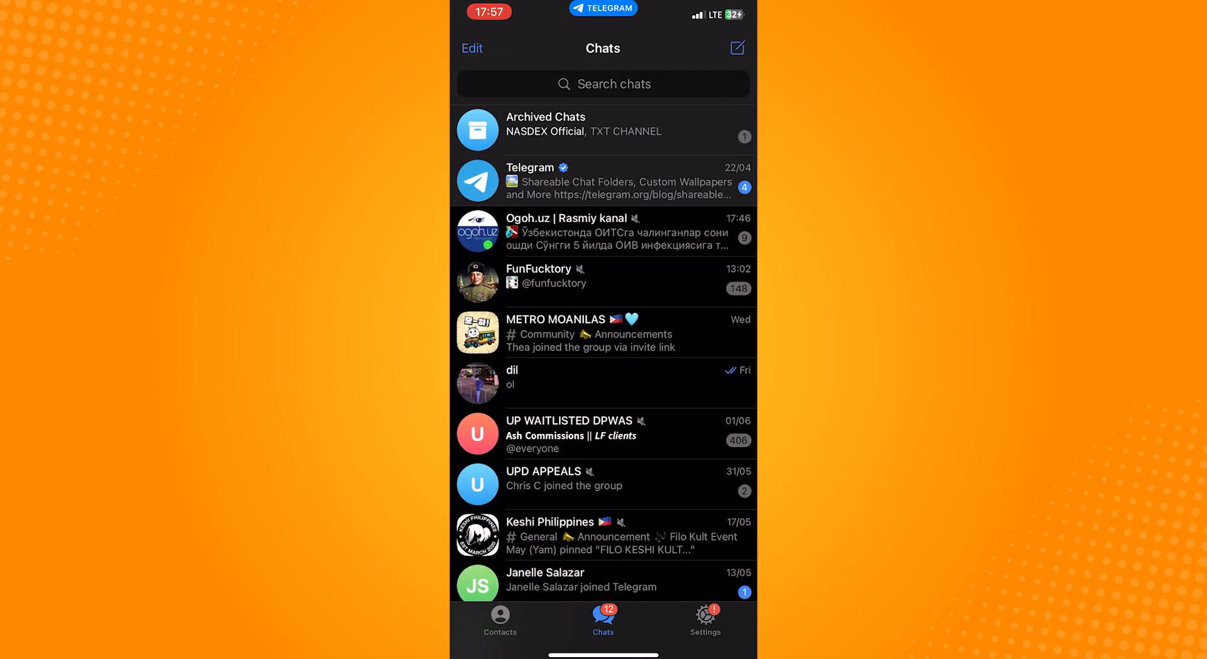
scroll(down, 3)
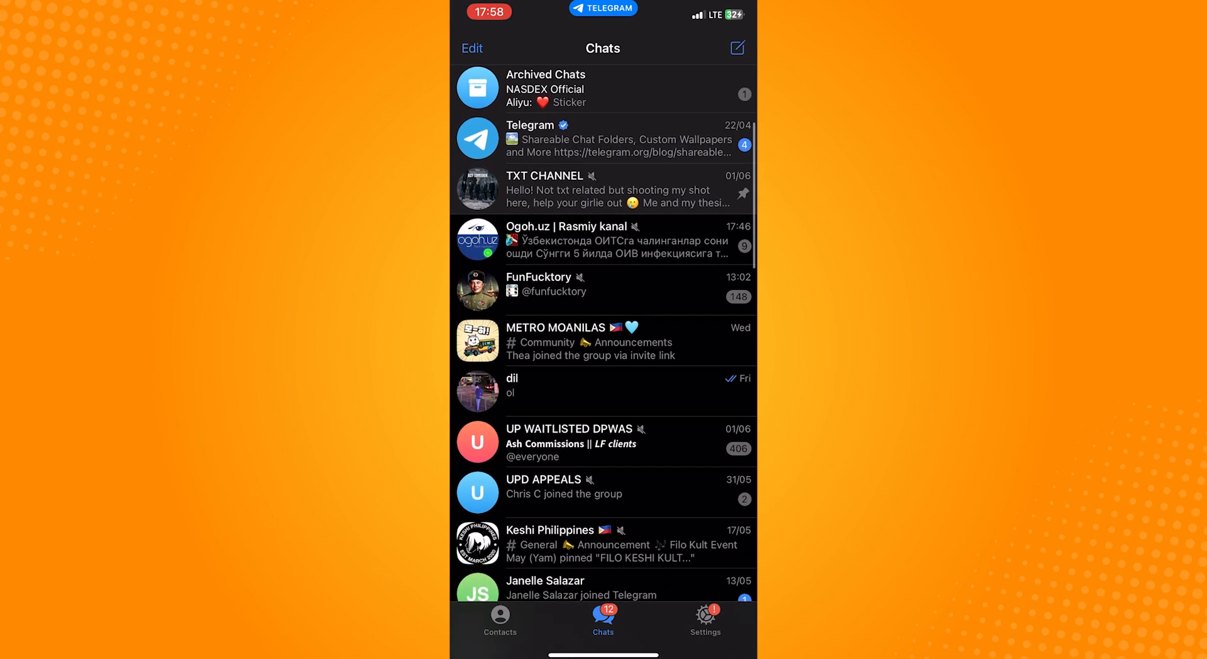
Step: Hide the Archived Chats row and scroll to the top so Telegram chat leads the list
scroll(up, 3)
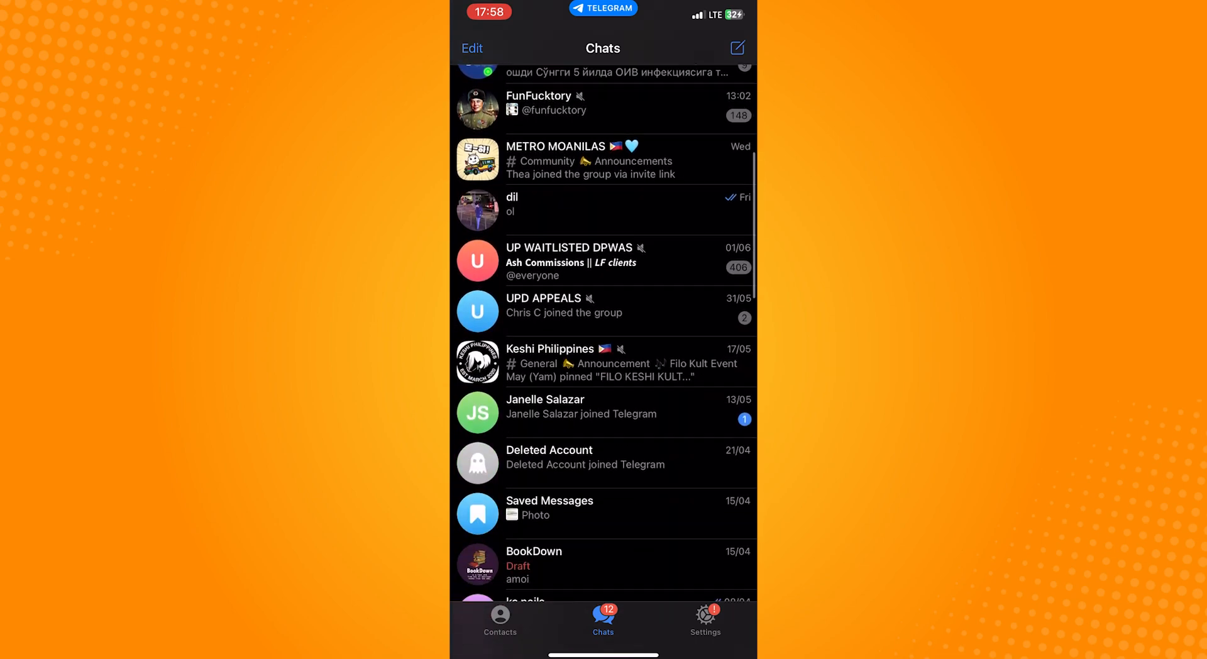
scroll(up, 3)
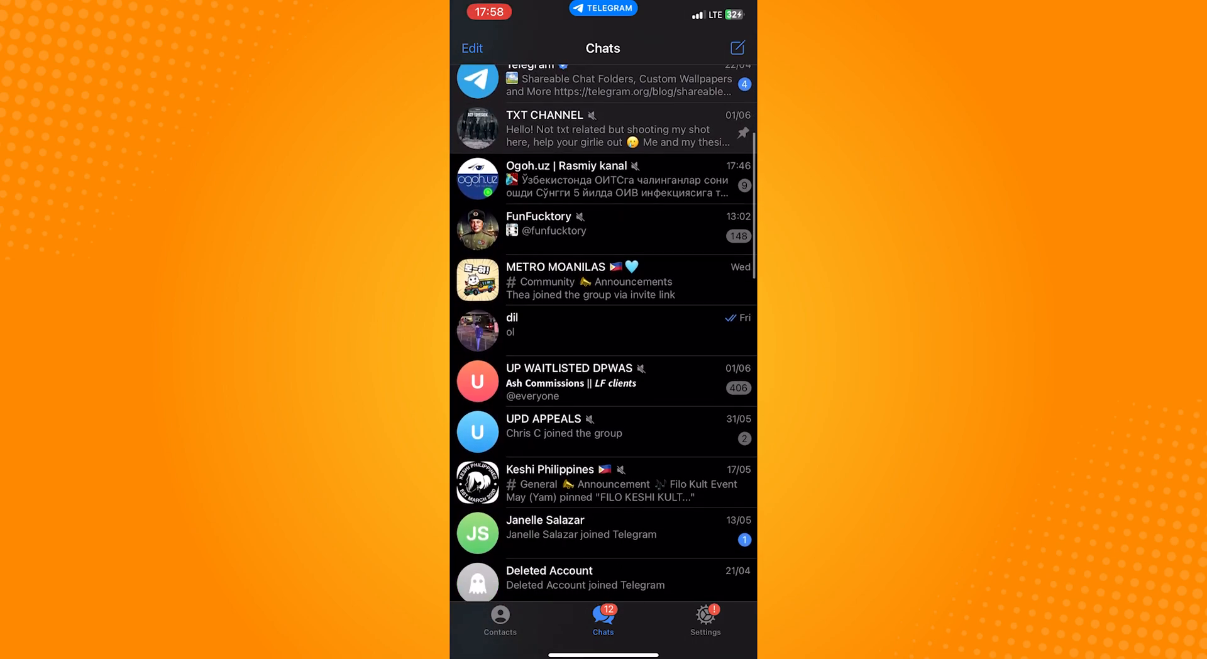
scroll(up, 3)
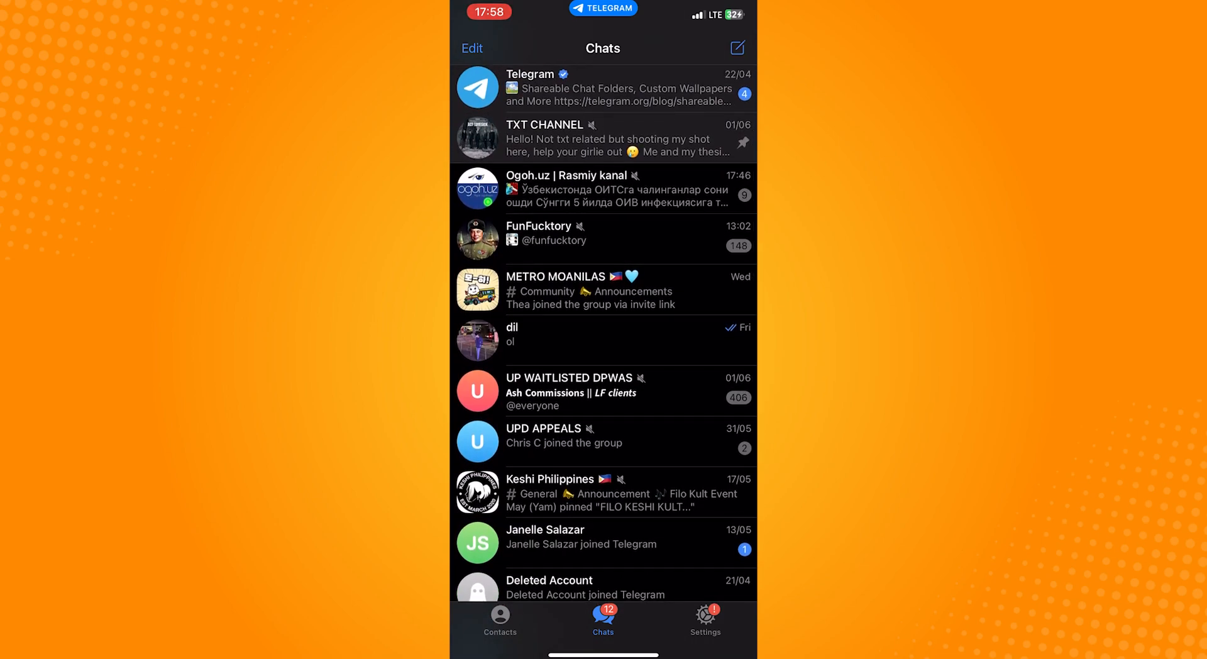